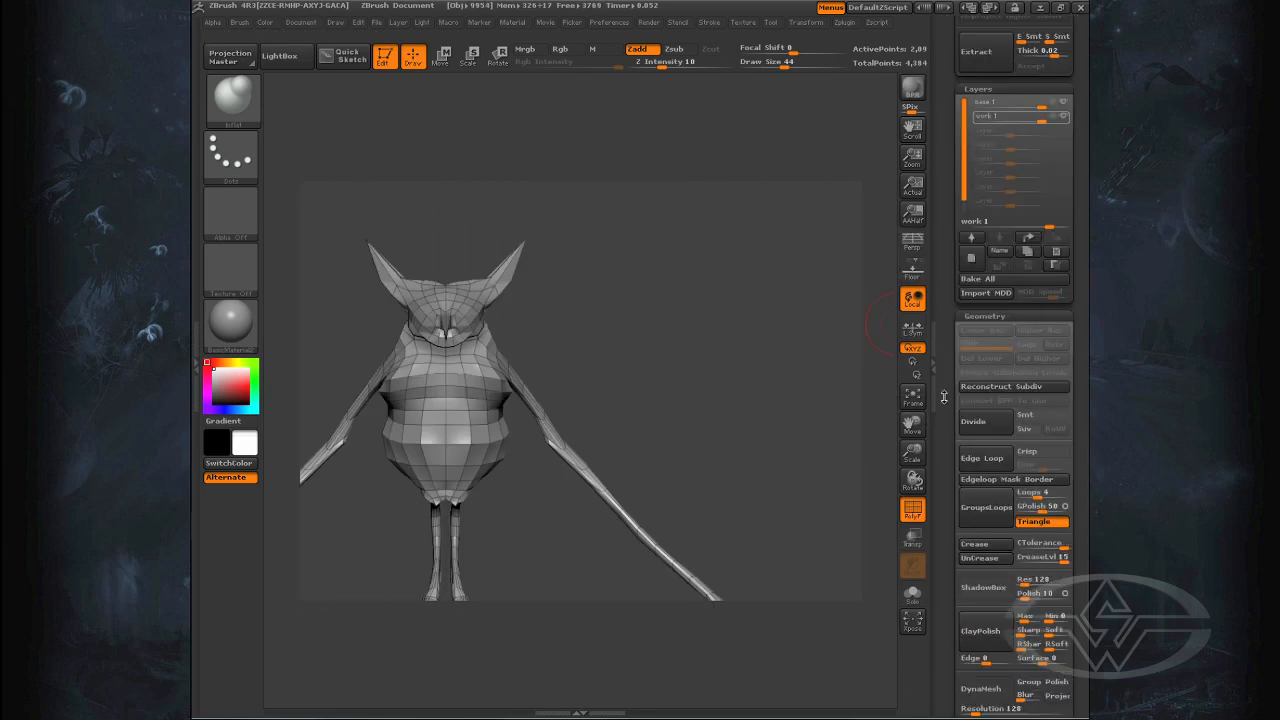
- Load the detailed horned demon sculpt and orbit it to a three-quarter view
click(441, 57)
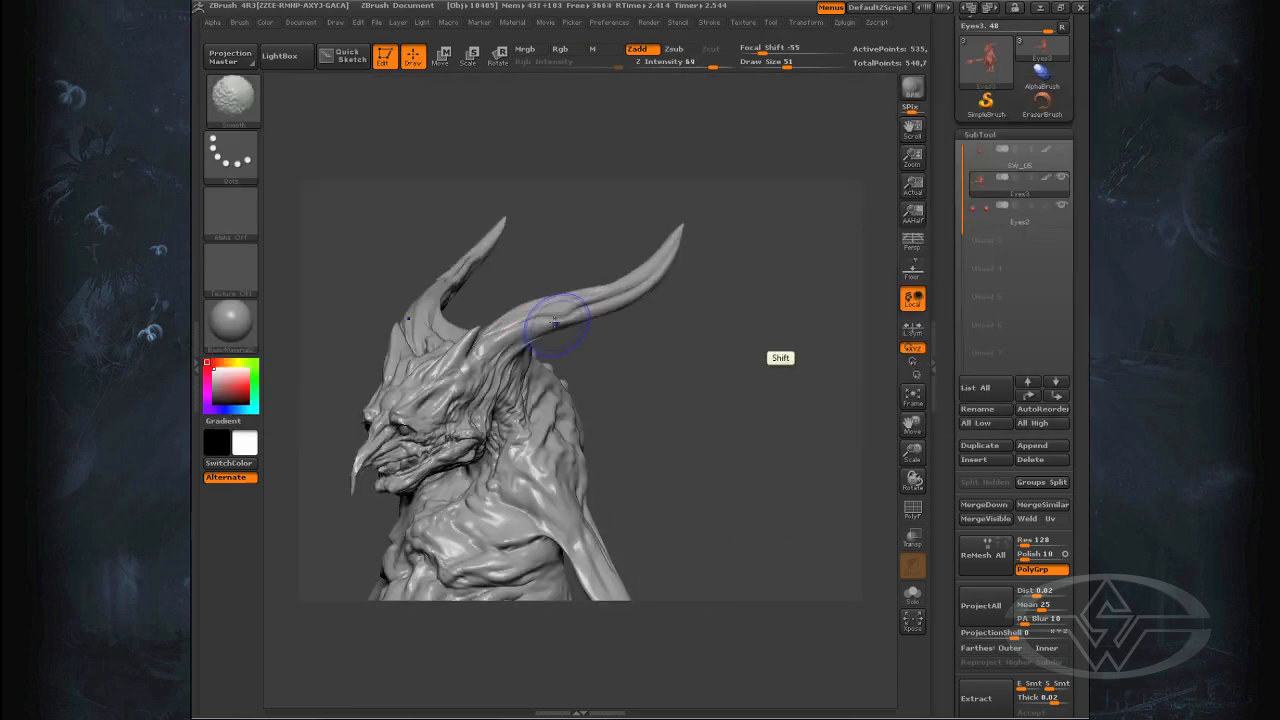
drag(560, 325, 752, 328)
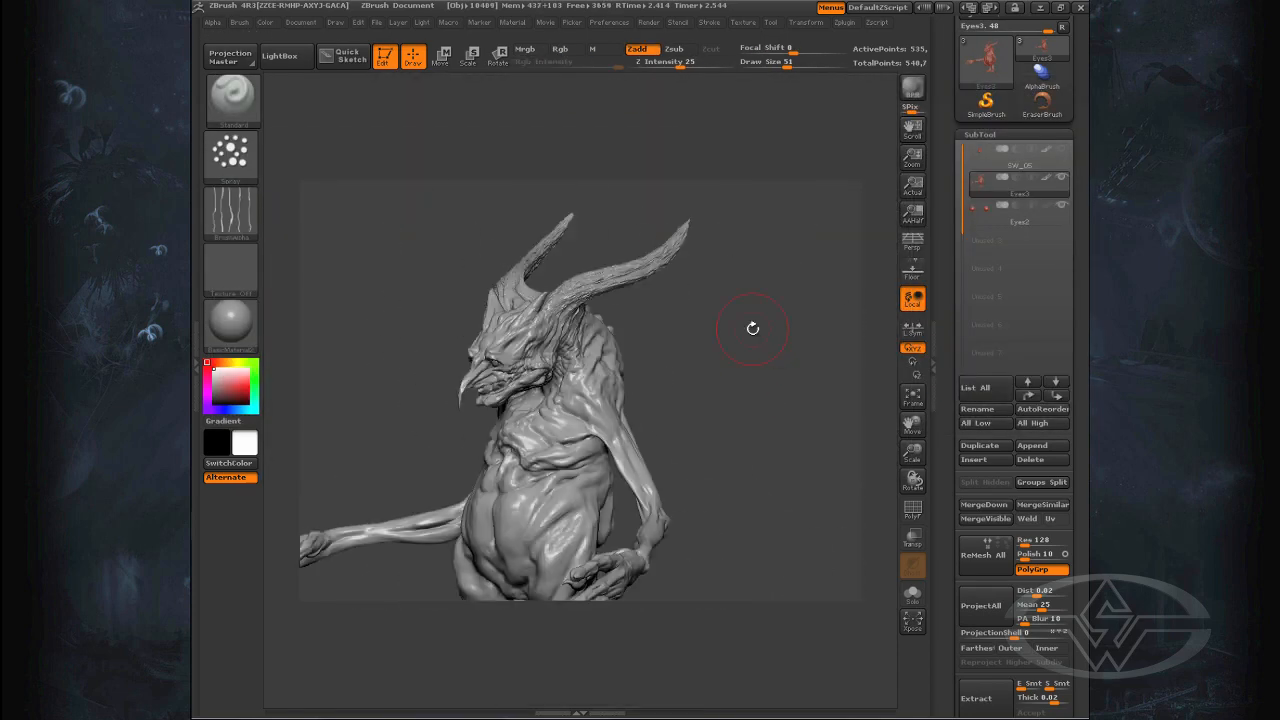